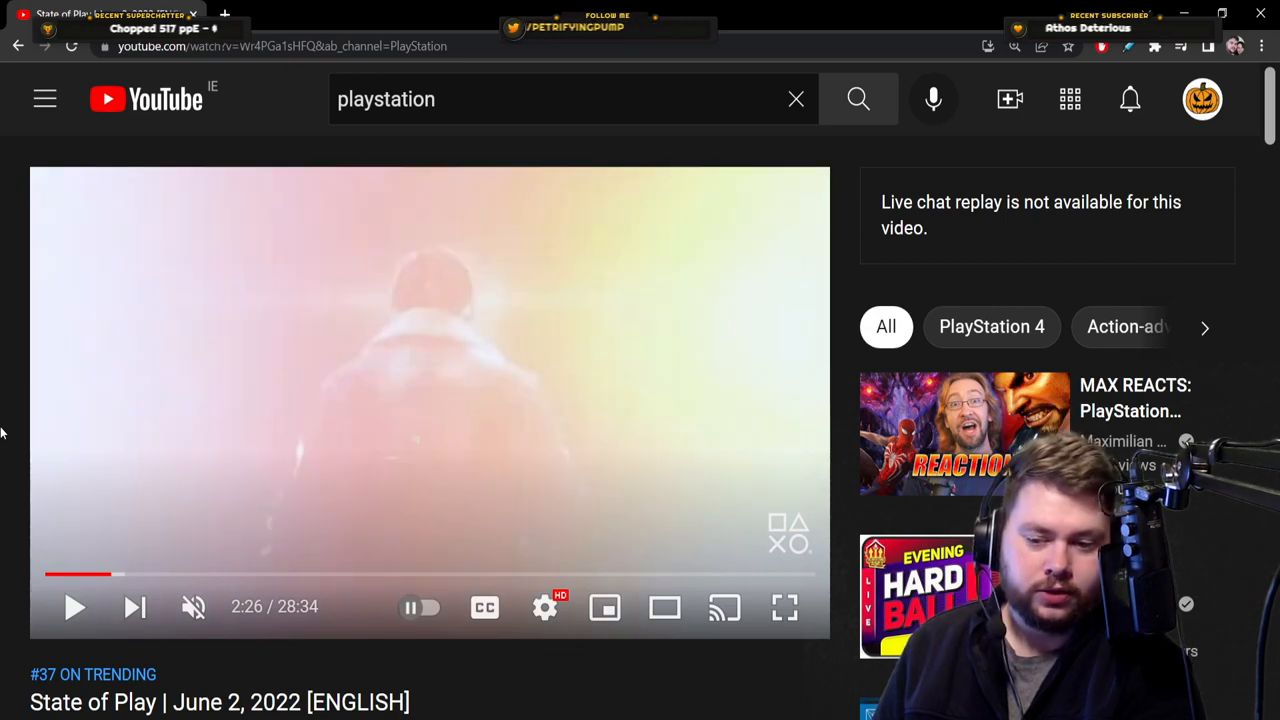
Play the State of Play video briefly and pause it on the 'PlayStation VR2 content also in development' frame.
left_click(74, 608)
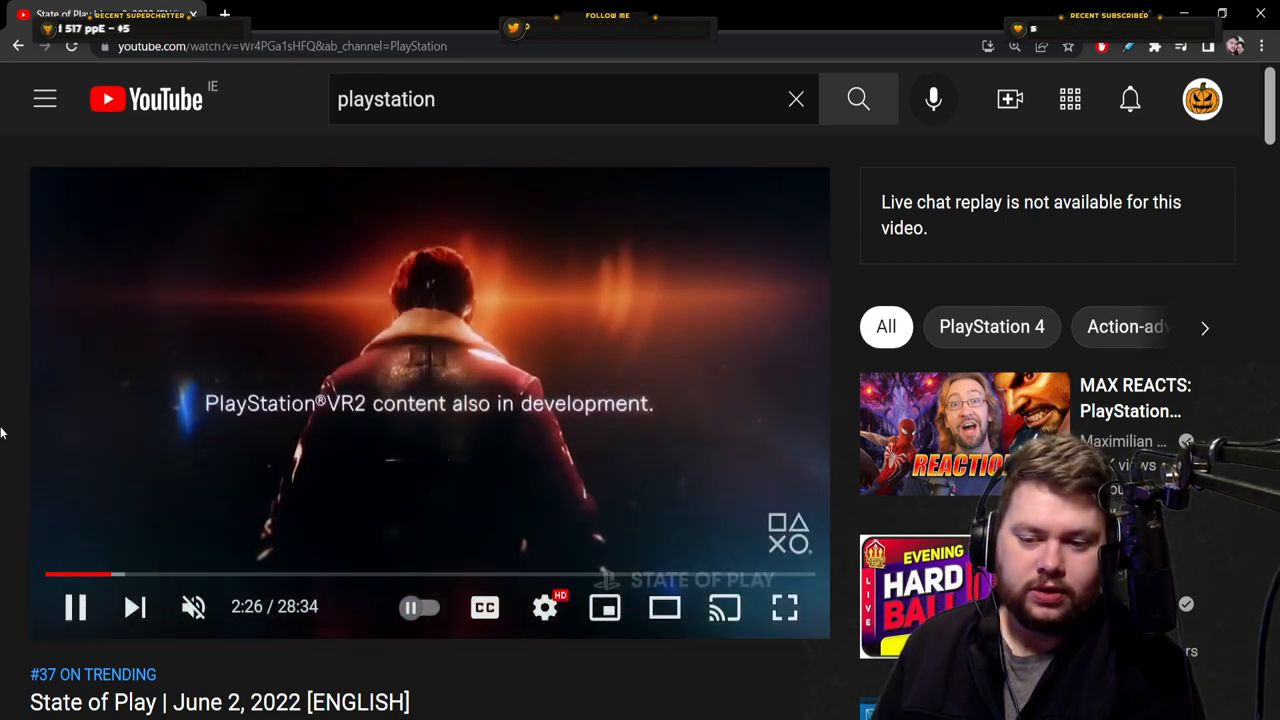
left_click(72, 608)
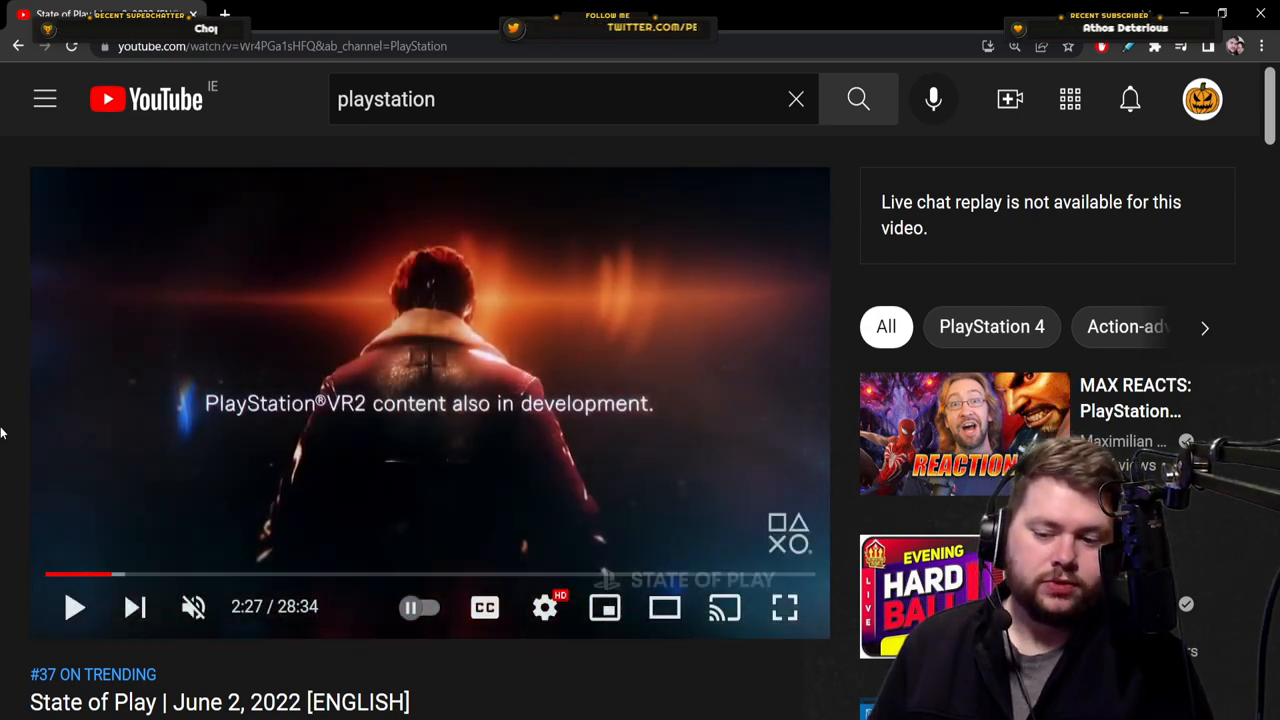